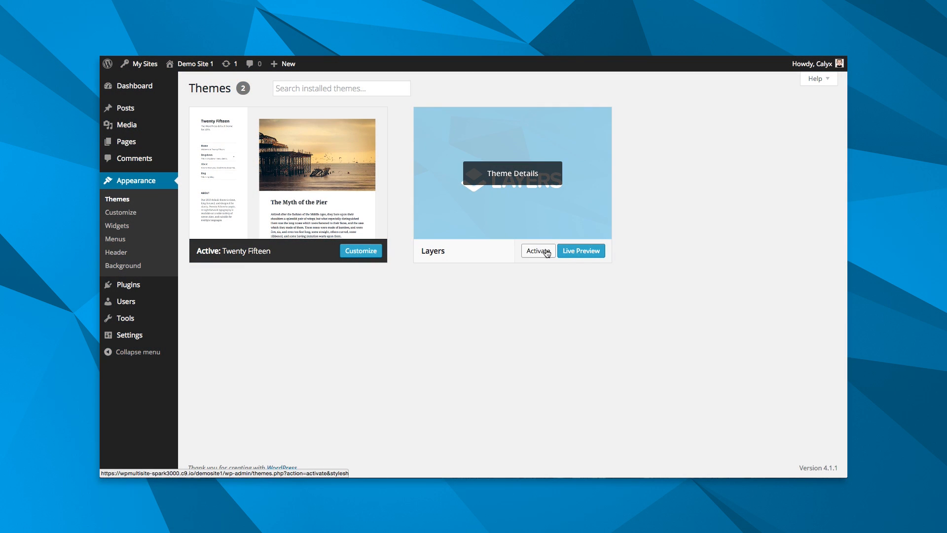
- Activate the Layers theme and begin its getting-started walkthrough
click(537, 251)
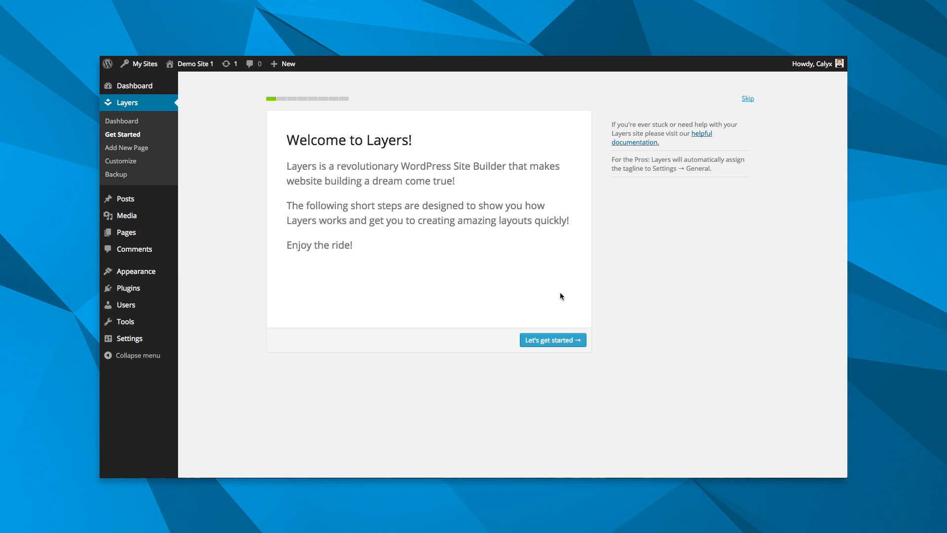
click(552, 339)
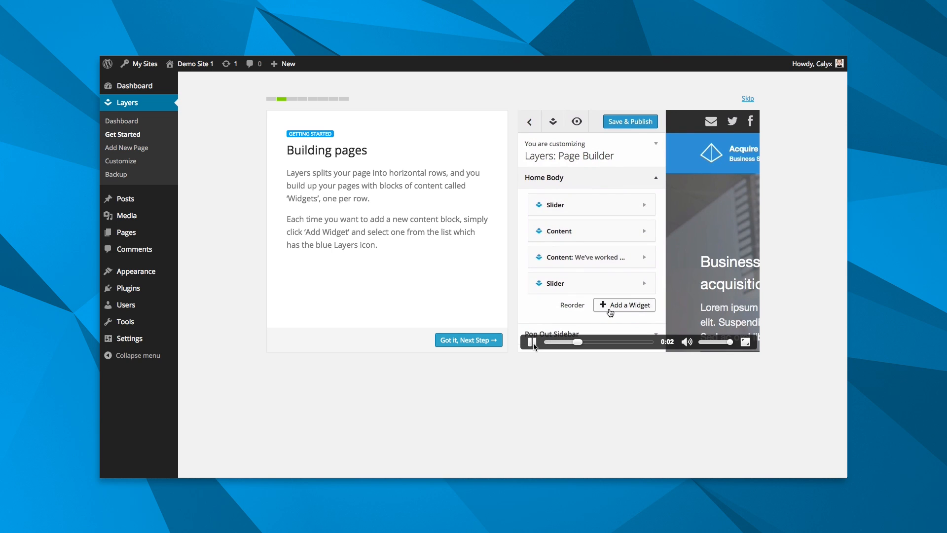
- Pick the Blank Page template from the grid and start building the first page
click(469, 339)
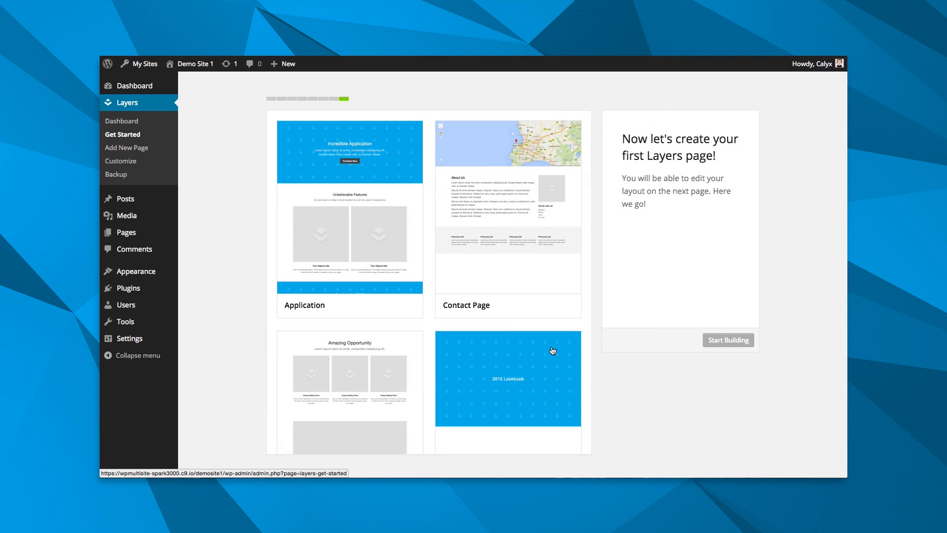
scroll(down, 3)
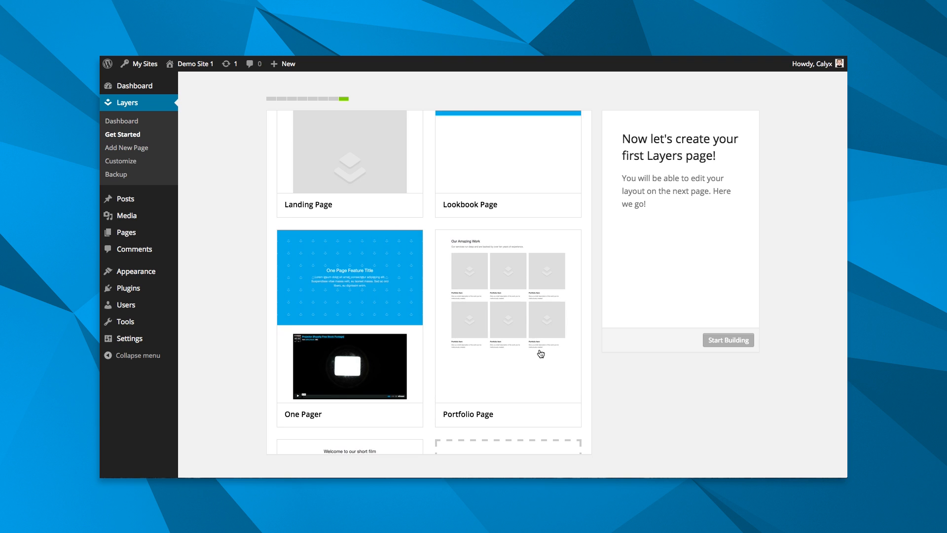
scroll(down, 3)
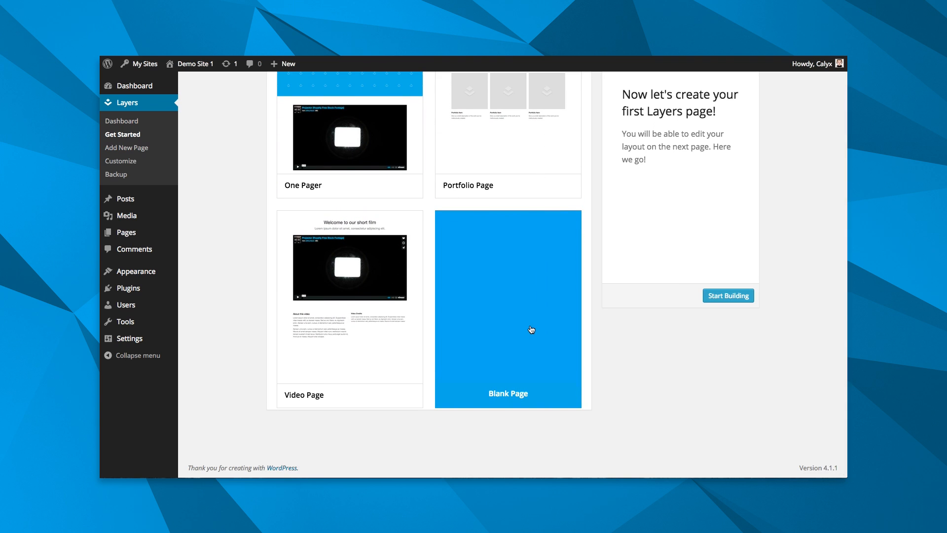
click(728, 296)
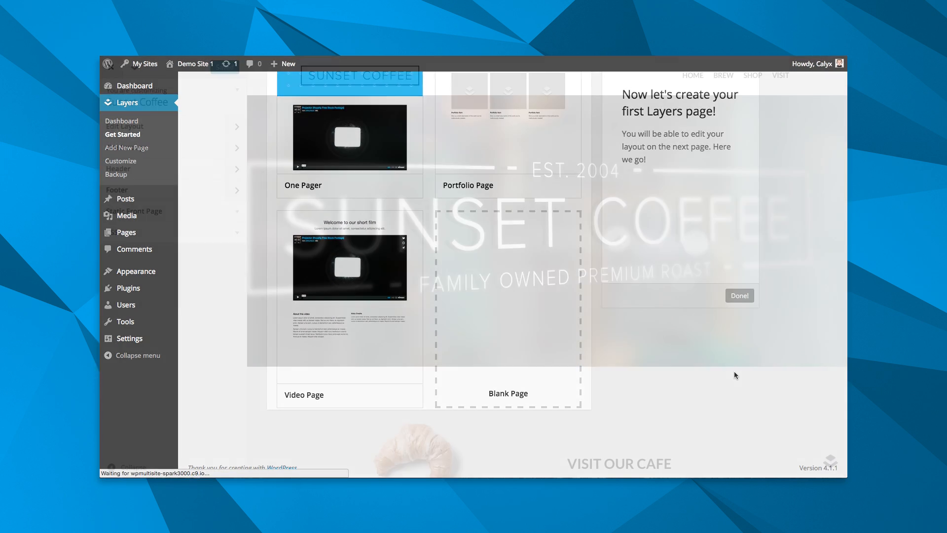
- Finish the guide, enter Edit Layout and edit the VISIT OUR CAFE column's title
click(739, 295)
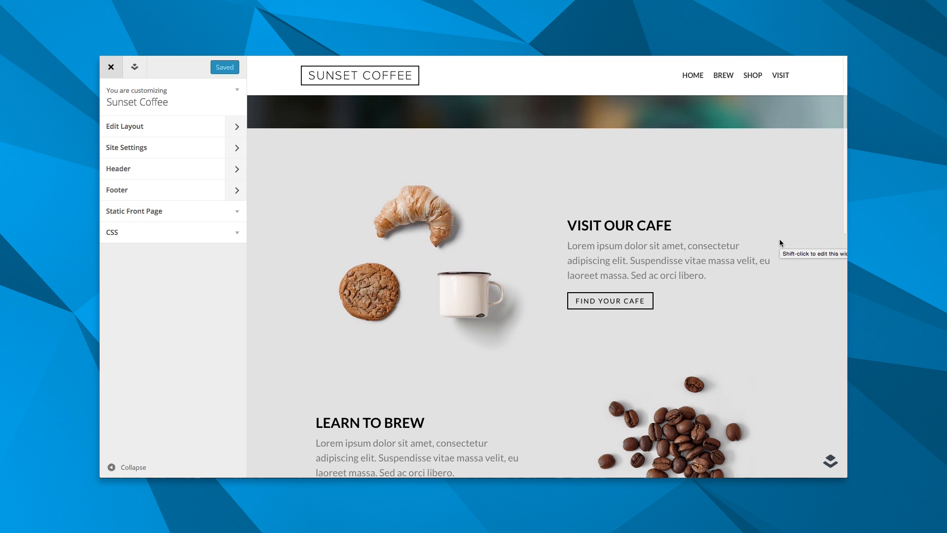
click(125, 126)
text(VISIT OUR NE)
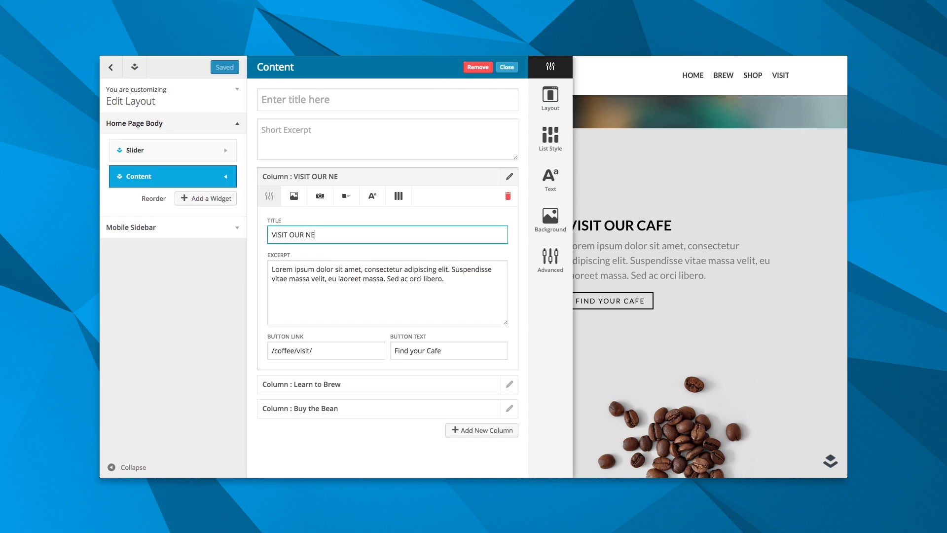
click(506, 67)
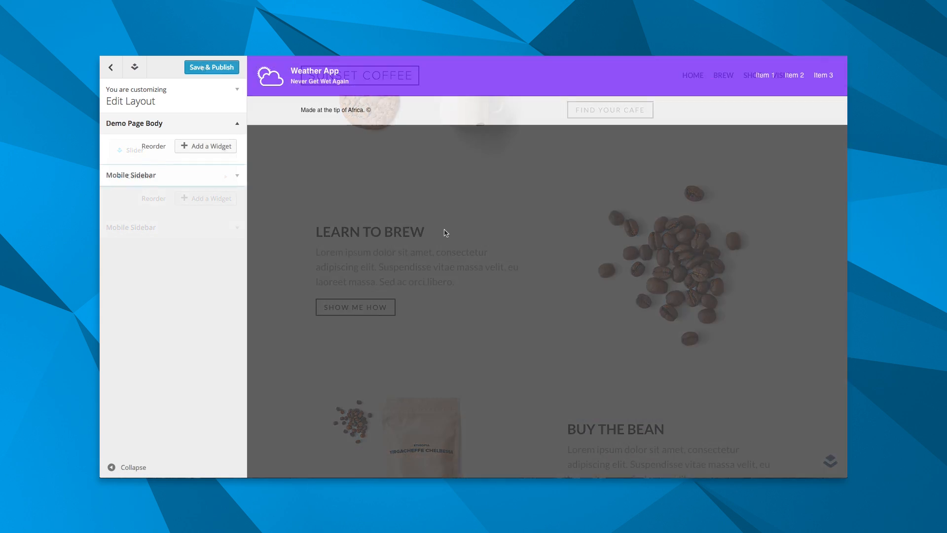
- Enable Auto Height Slides in the Weather page's Slider widget options
click(206, 145)
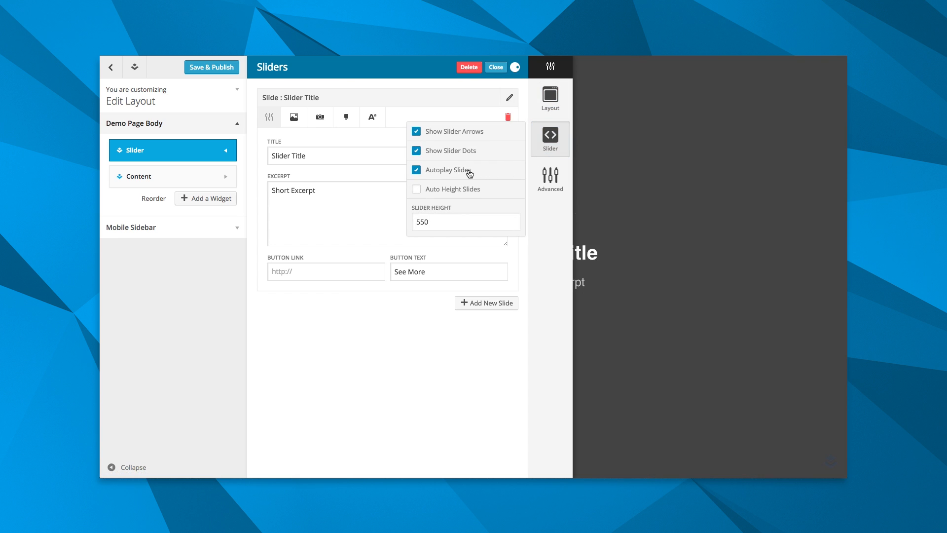
click(417, 188)
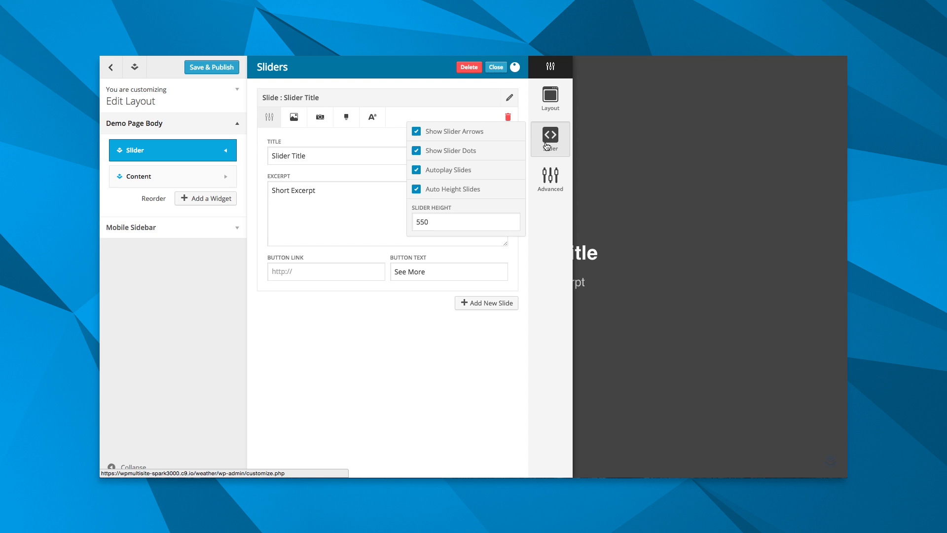
click(294, 117)
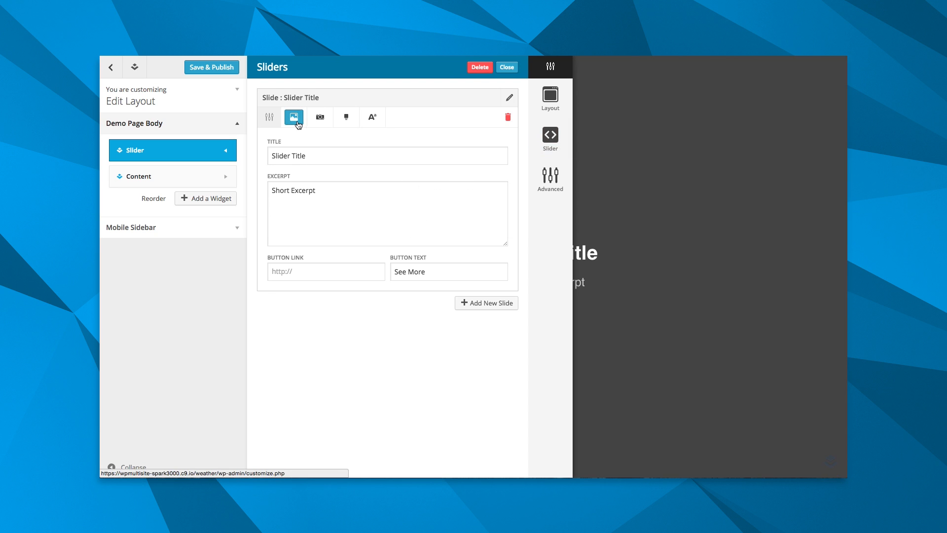
- Give the slide the blurred sunset background and the app phone featured image from the Media Library
click(294, 118)
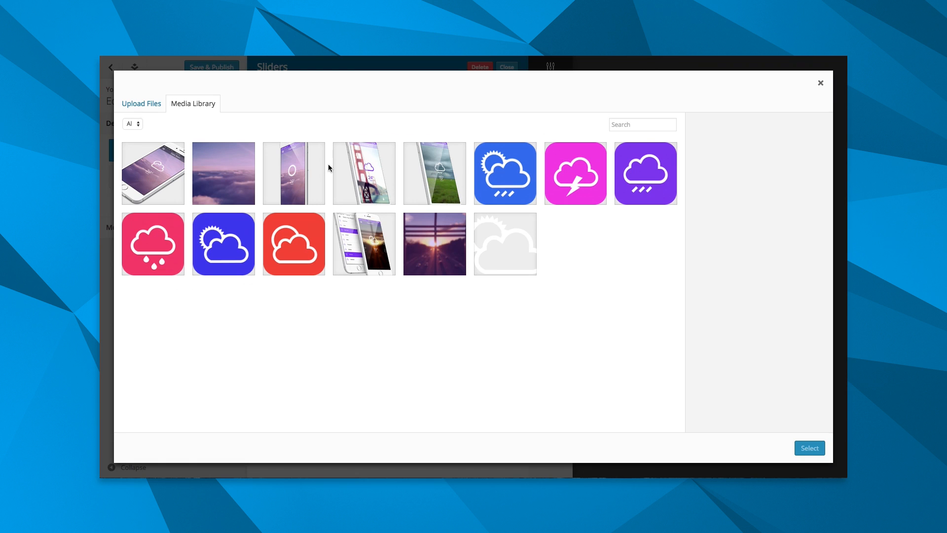
click(820, 83)
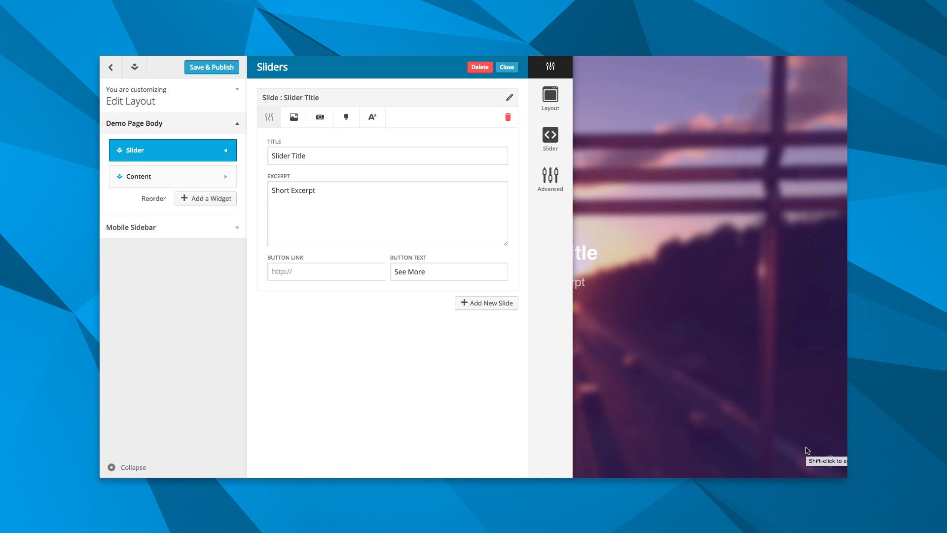
click(319, 116)
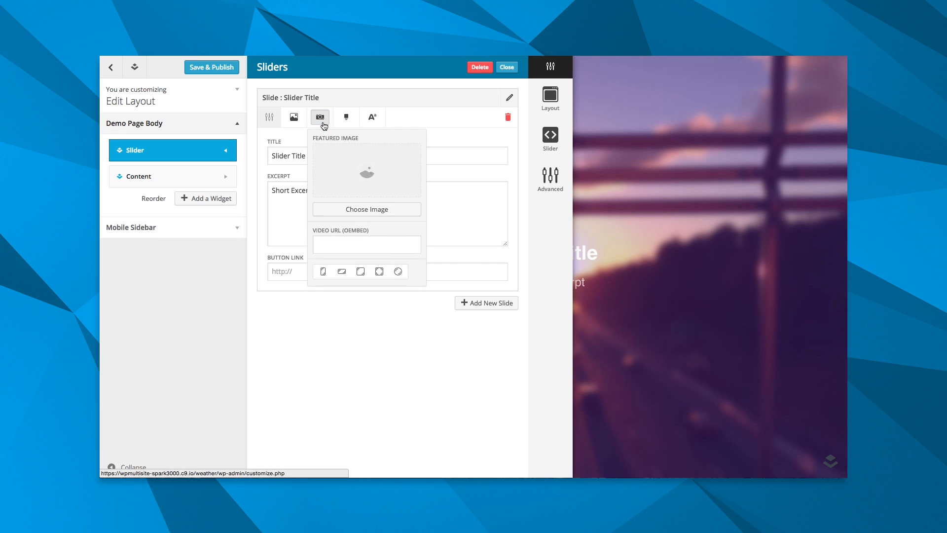
click(366, 210)
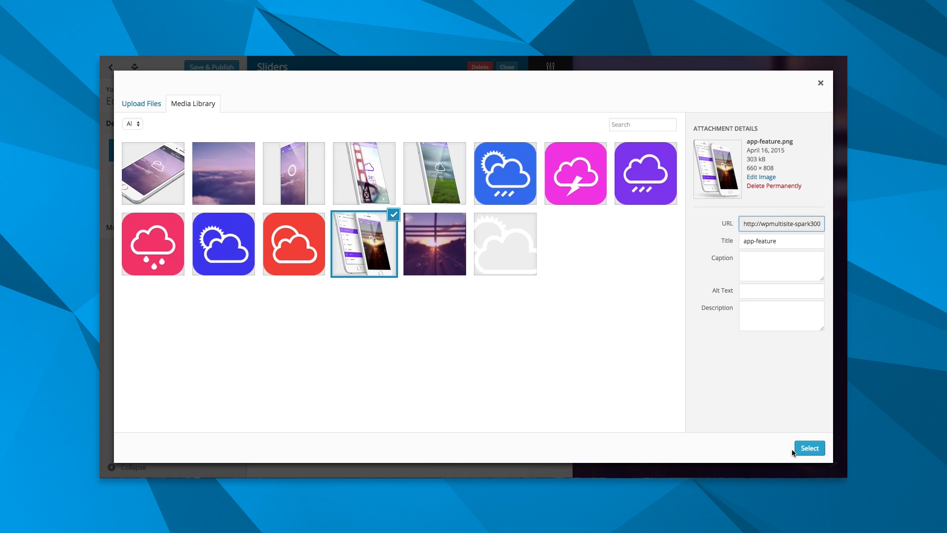
click(809, 447)
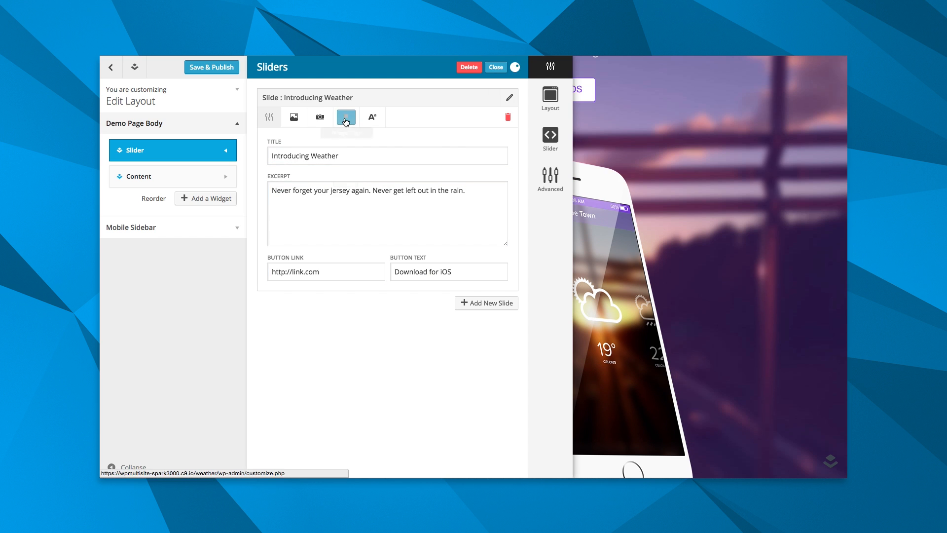
- Style the slide text with left alignment for the Introducing Weather headline and iOS button
click(372, 117)
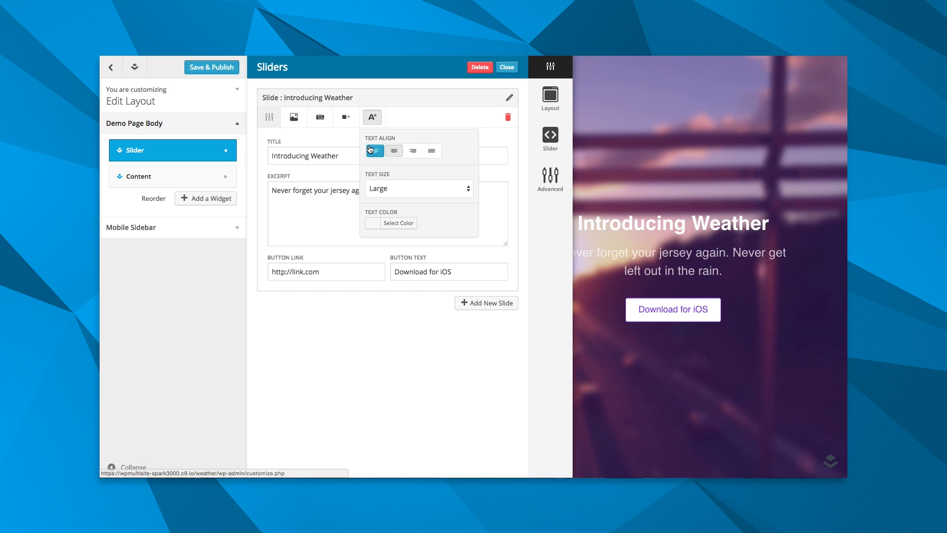
click(507, 67)
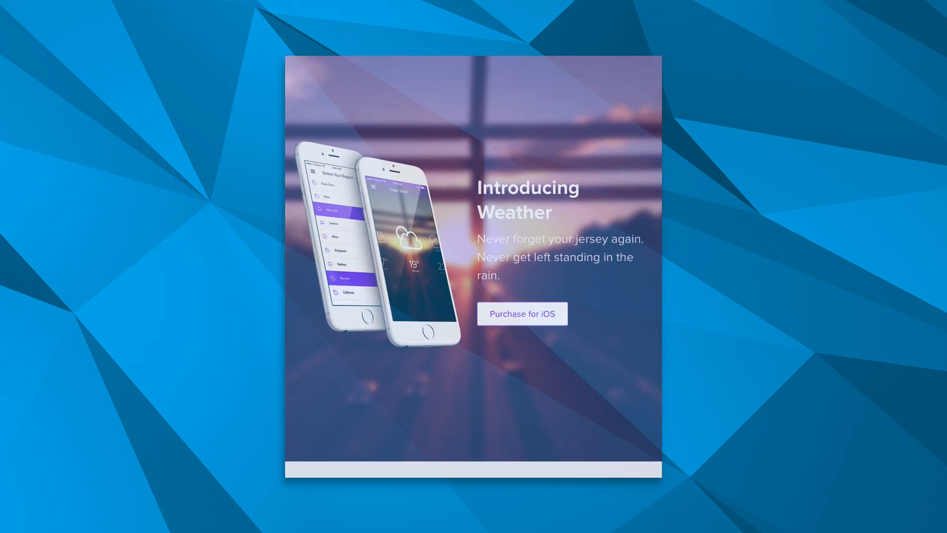
scroll(down, 3)
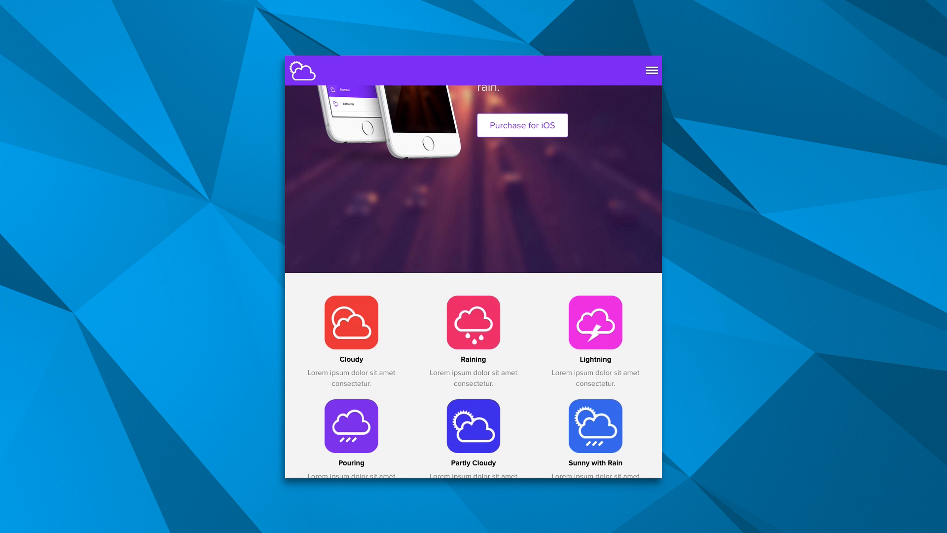
scroll(down, 3)
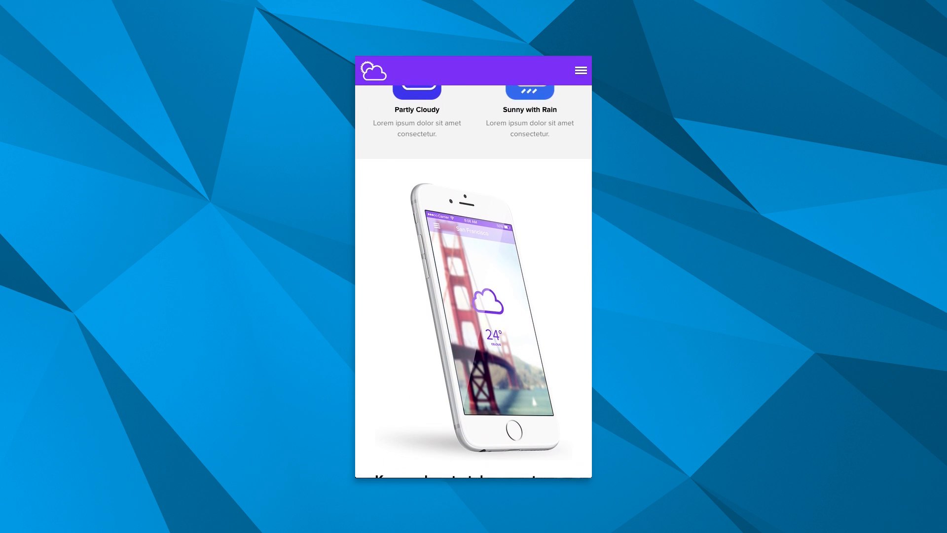
scroll(down, 3)
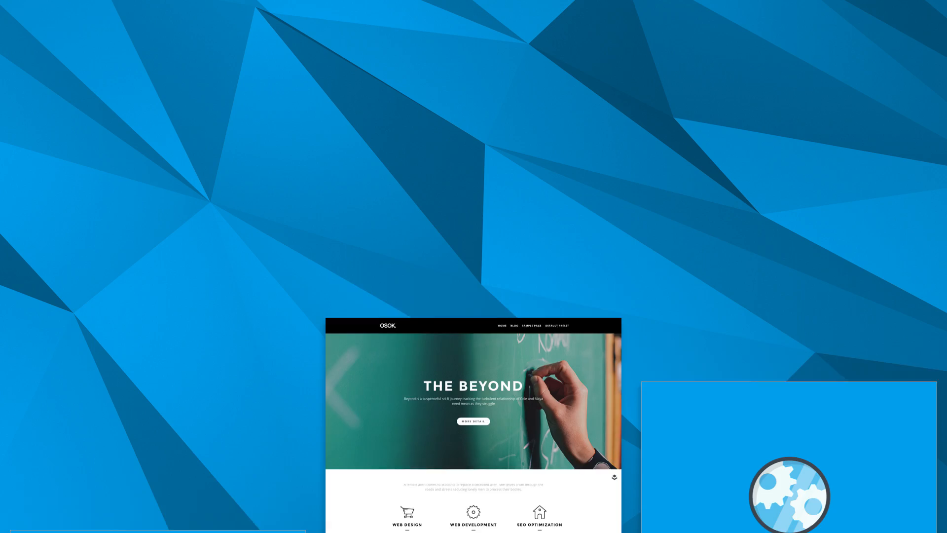
scroll(down, 3)
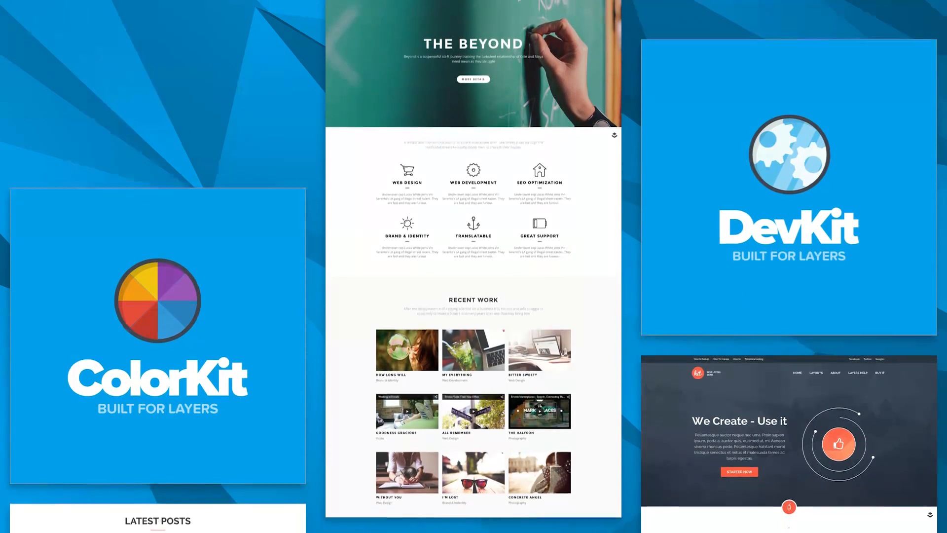
scroll(down, 3)
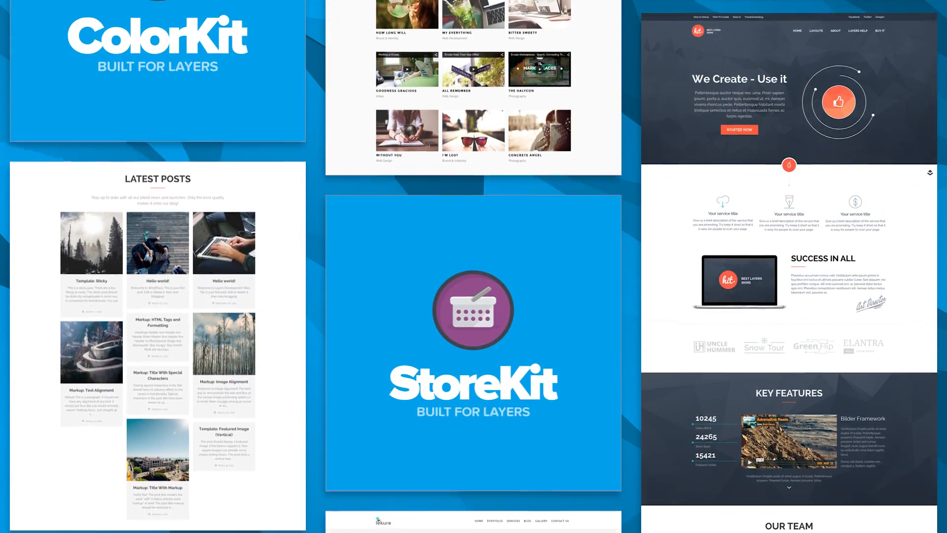
scroll(down, 3)
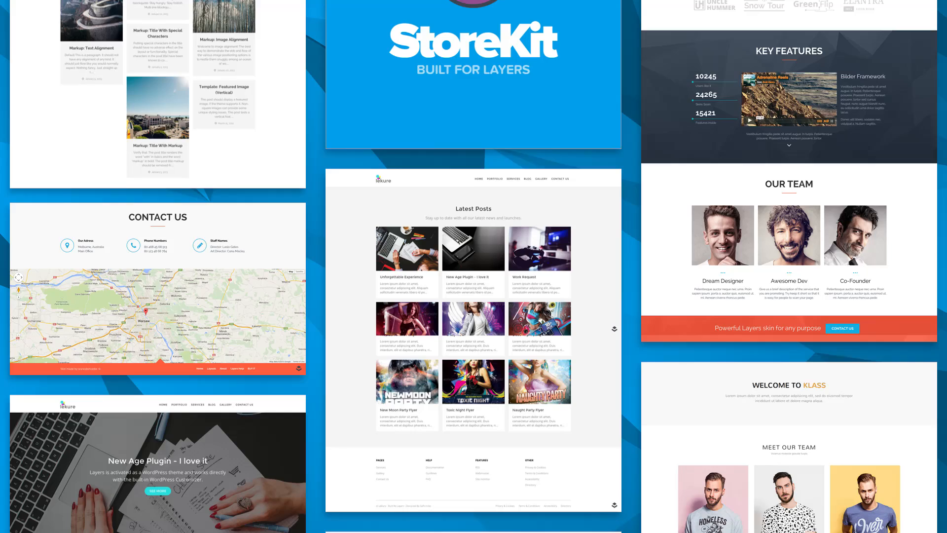